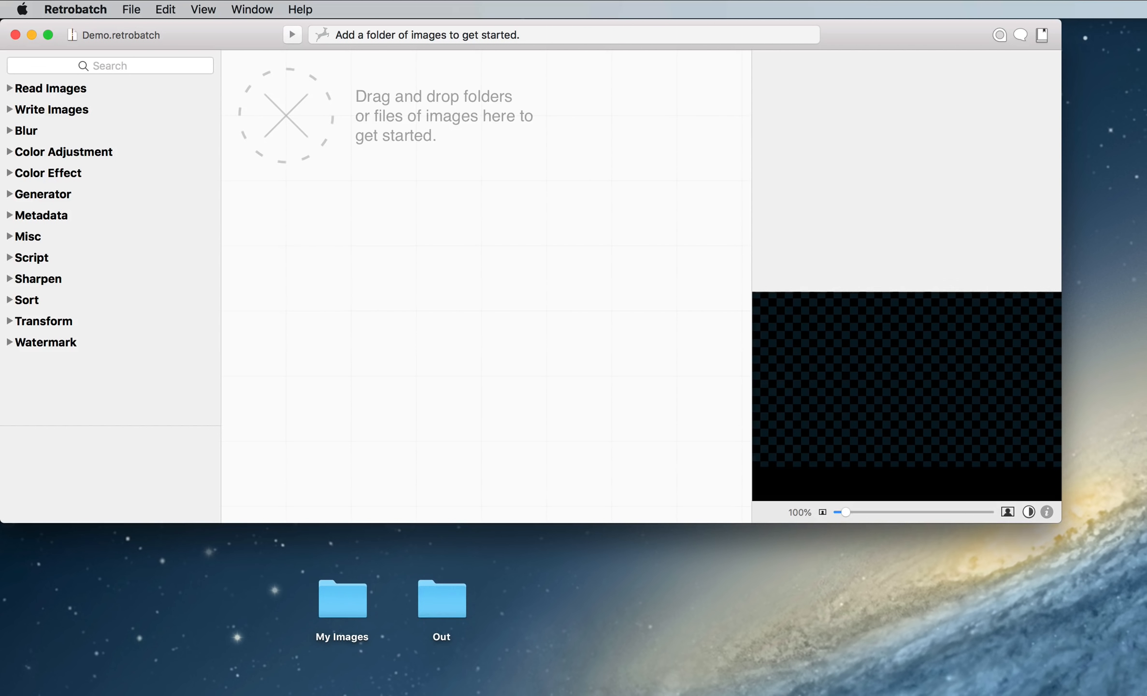
{"action": "mouse_move", "coordinate": [357, 569]}
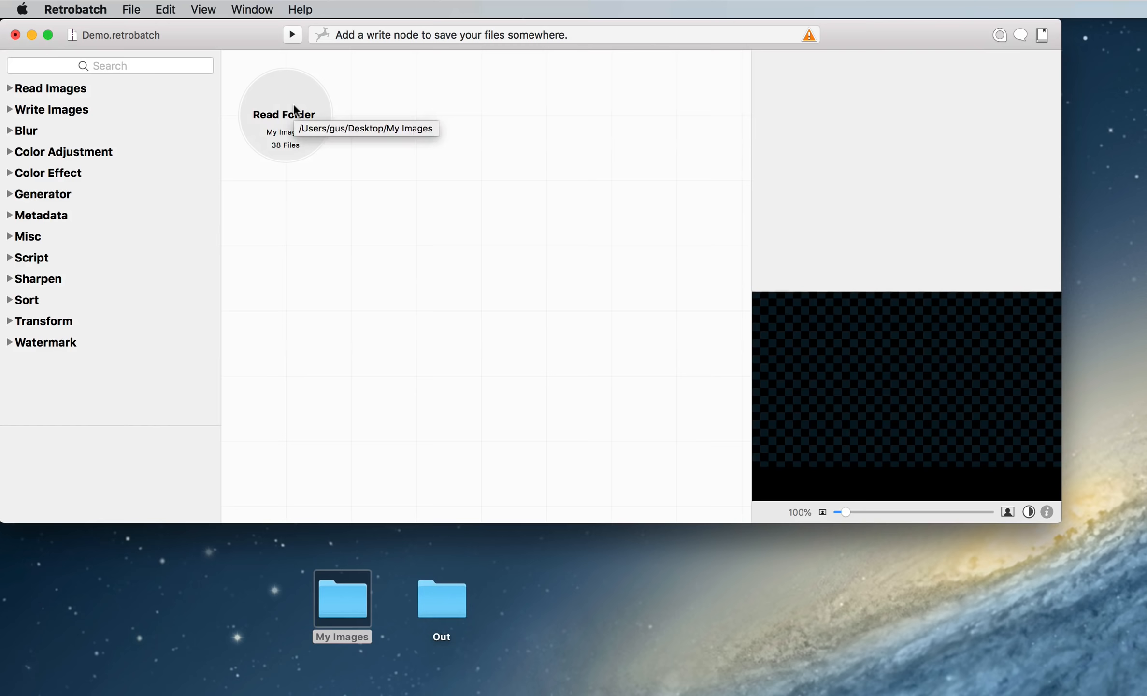
- Select the My Images Read Folder node and preview the skate park aerial photo
{"action": "left_click", "coordinate": [285, 115]}
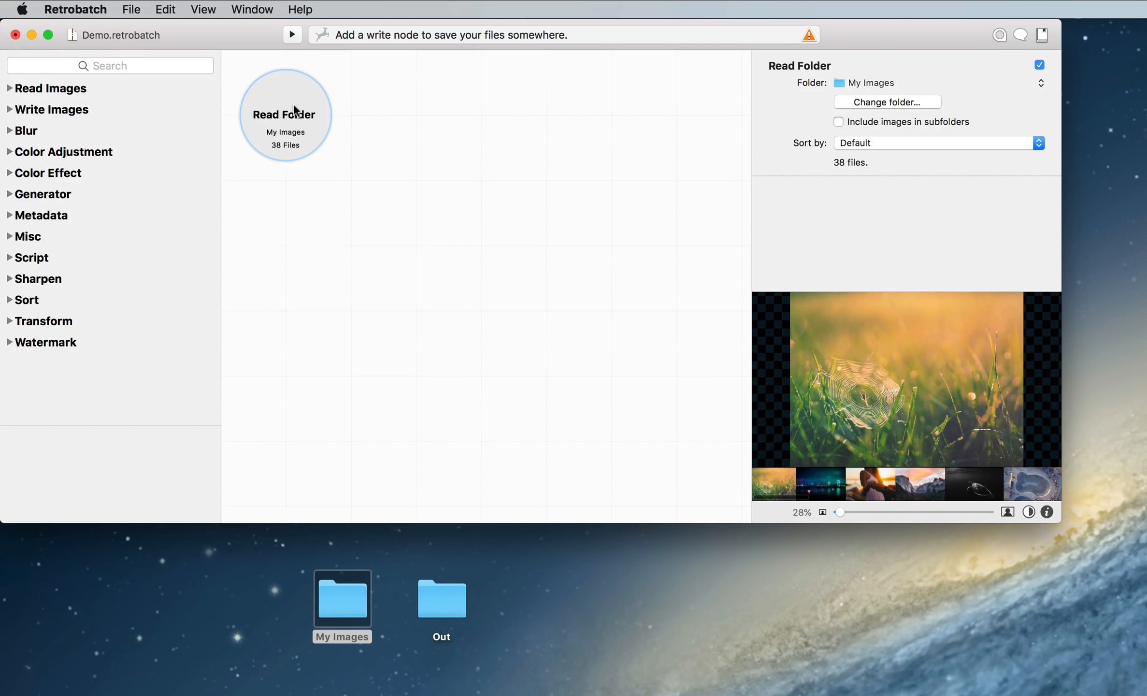
{"action": "mouse_move", "coordinate": [663, 388]}
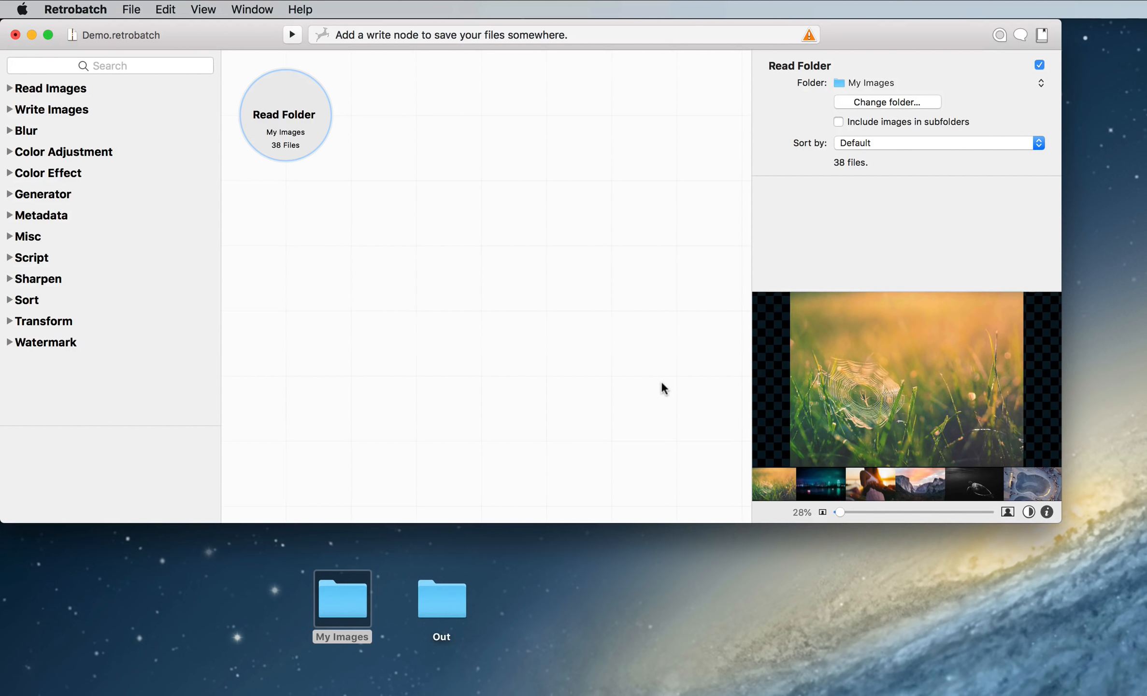
{"action": "left_click", "coordinate": [820, 483]}
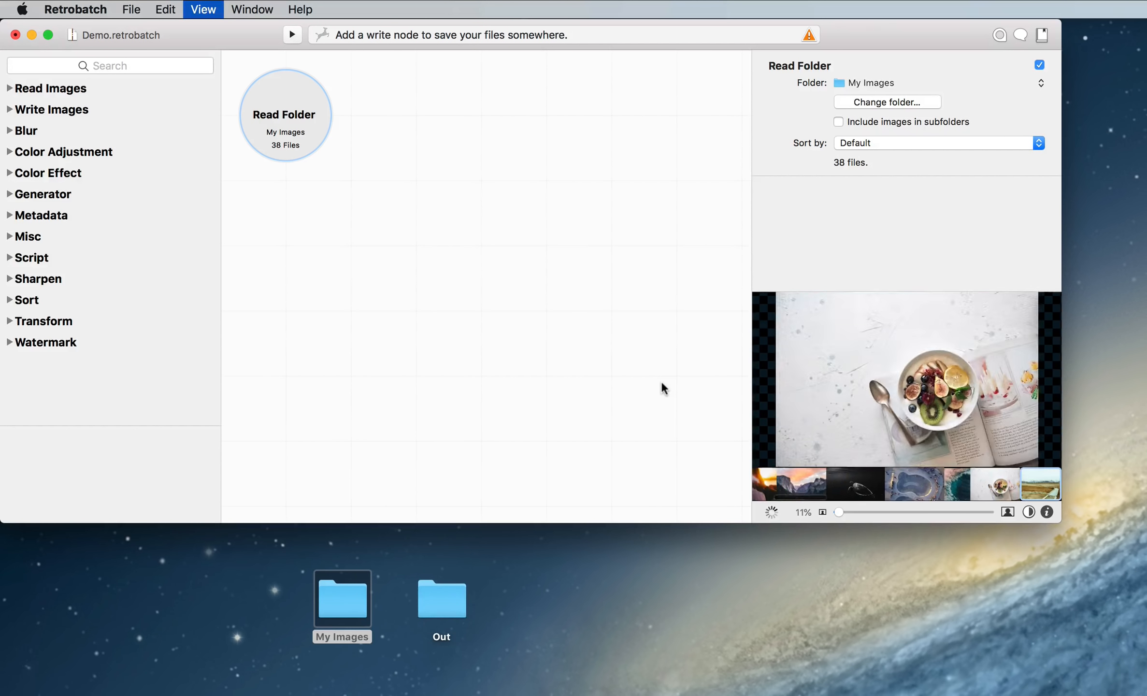
{"action": "left_click", "coordinate": [865, 484]}
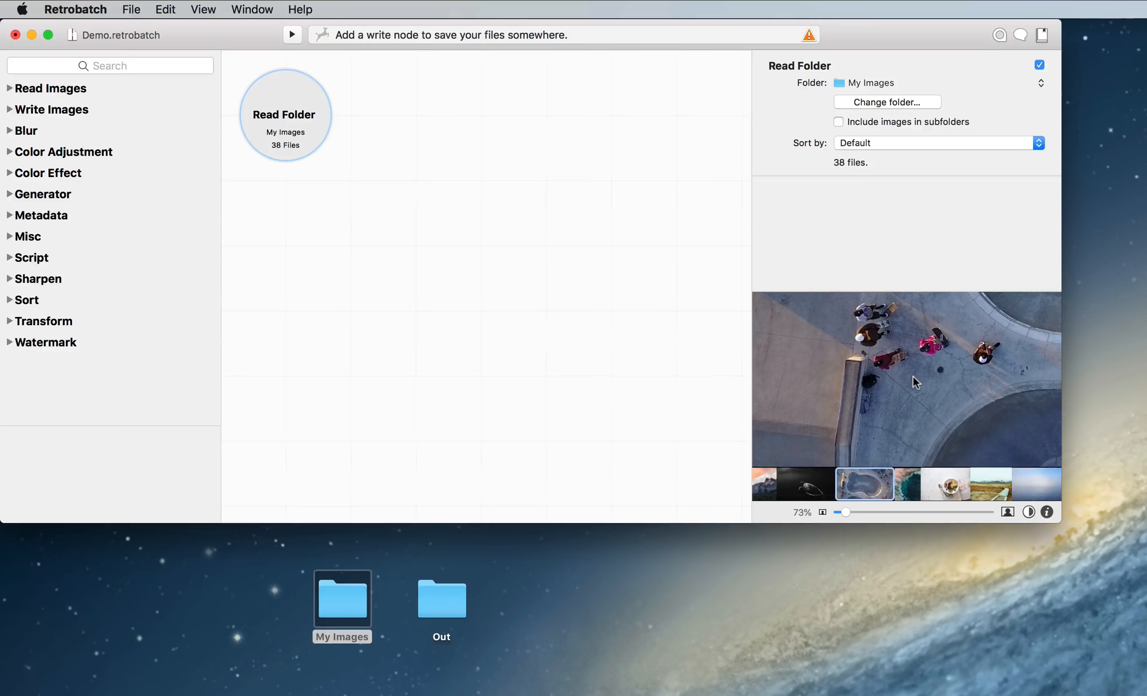
- Add a Scale node with Fixed Width 800 after Read Folder, then chain Color Invert
{"action": "left_click", "coordinate": [110, 65]}
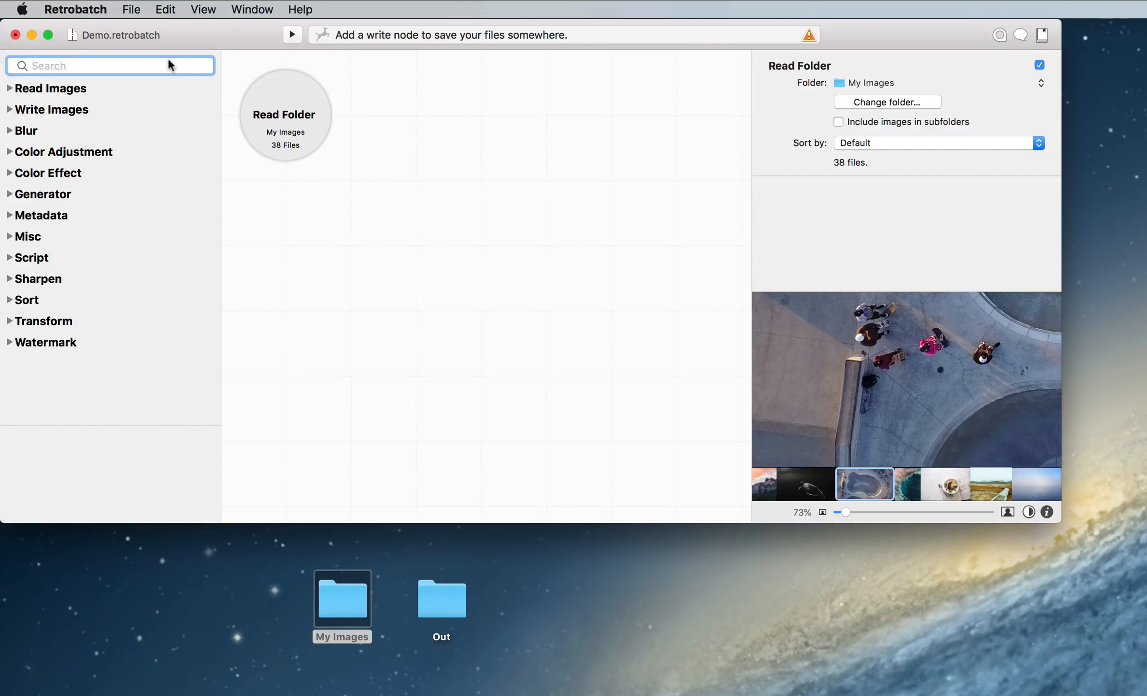
{"action": "mouse_move", "coordinate": [599, 154]}
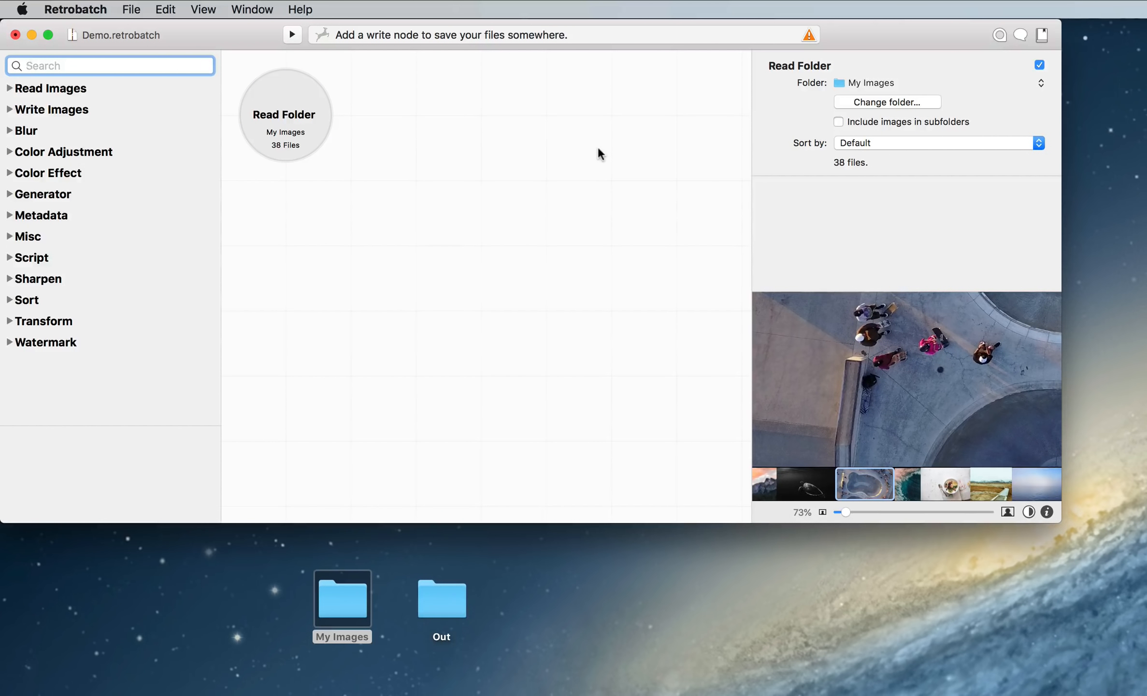
{"action": "type", "text": "resi"}
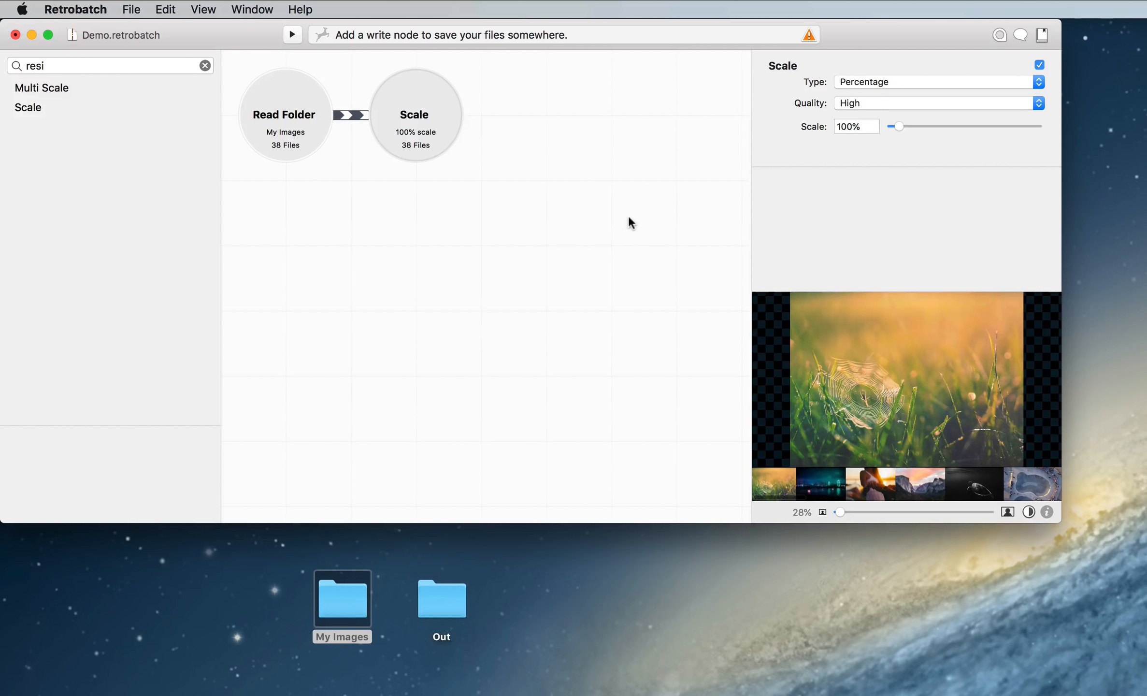
{"action": "left_click", "coordinate": [937, 81]}
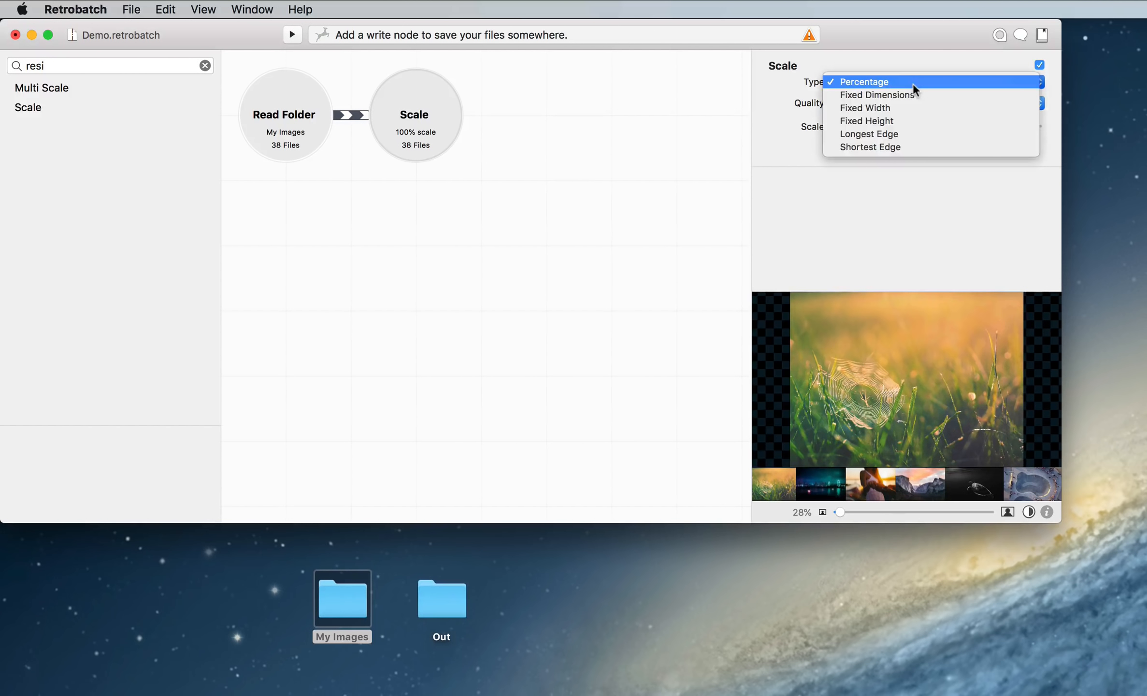
{"action": "left_click", "coordinate": [875, 108]}
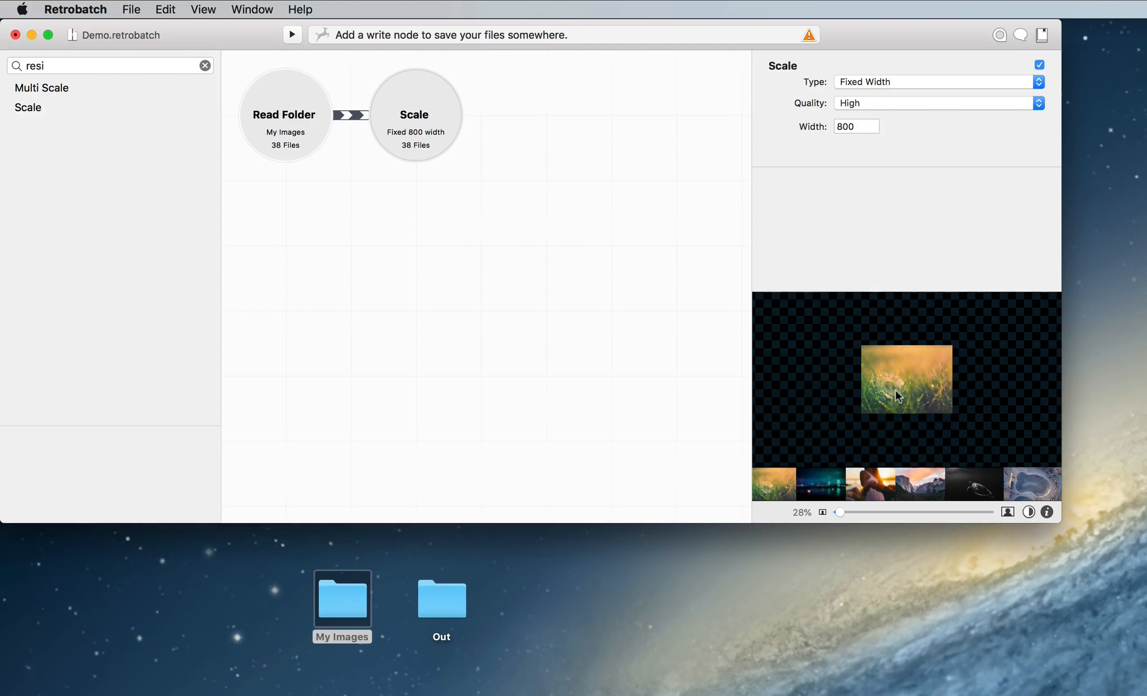
{"action": "mouse_move", "coordinate": [912, 389]}
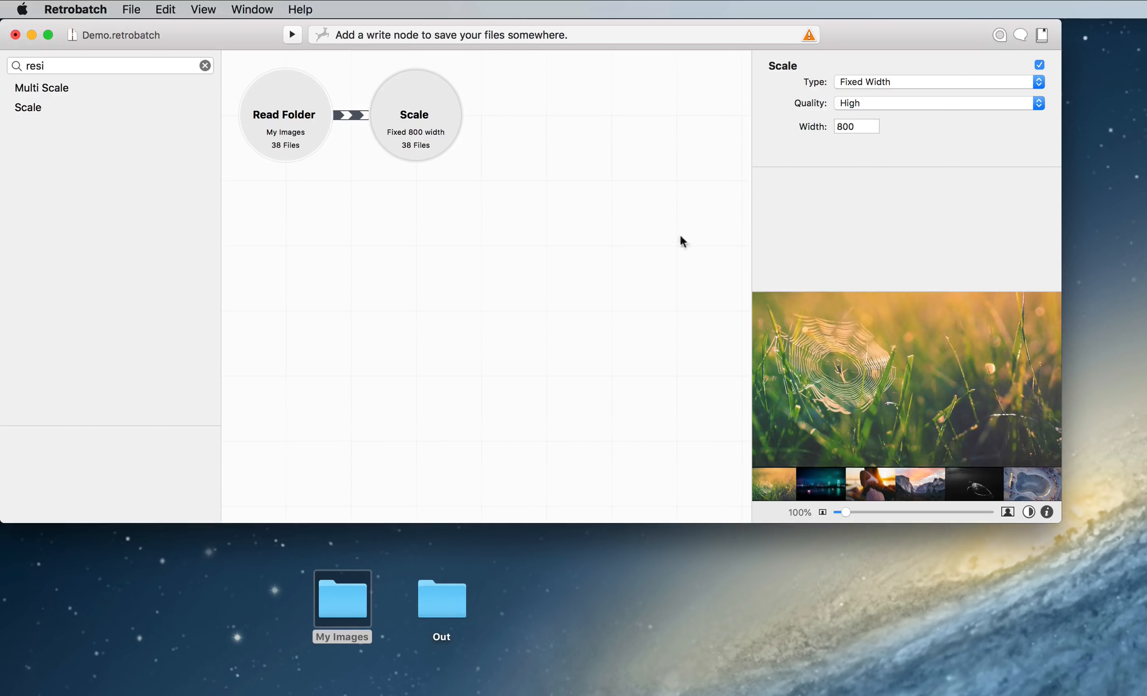
{"action": "left_click", "coordinate": [286, 115]}
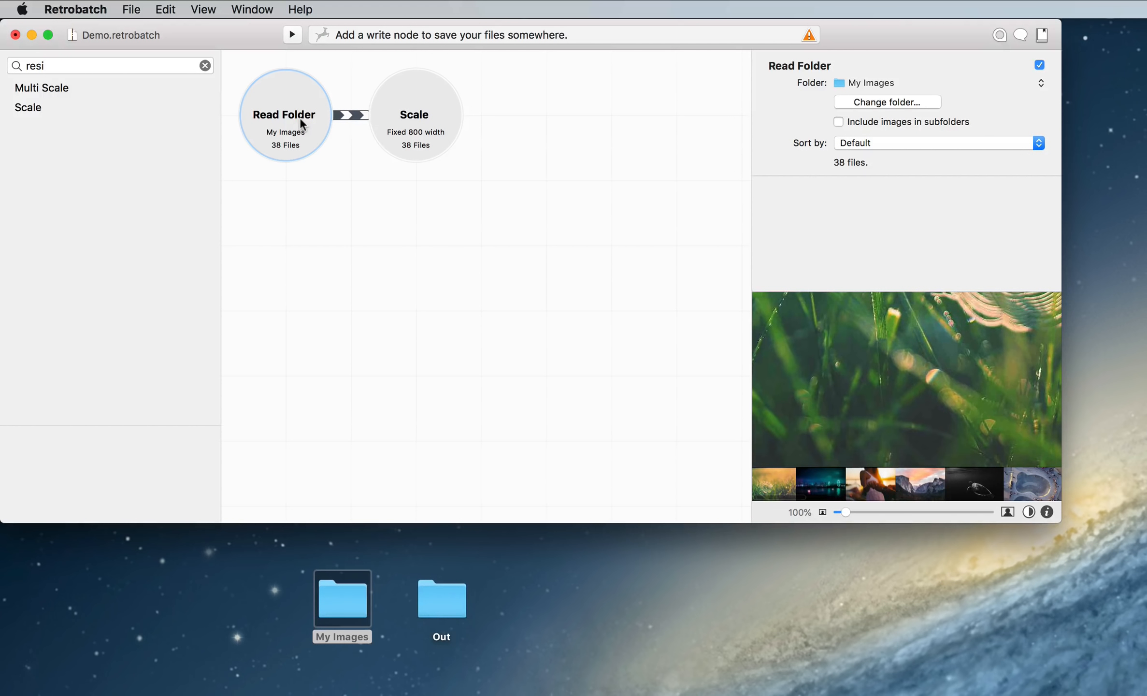
{"action": "left_click", "coordinate": [414, 114]}
{"action": "type", "text": "inver"}
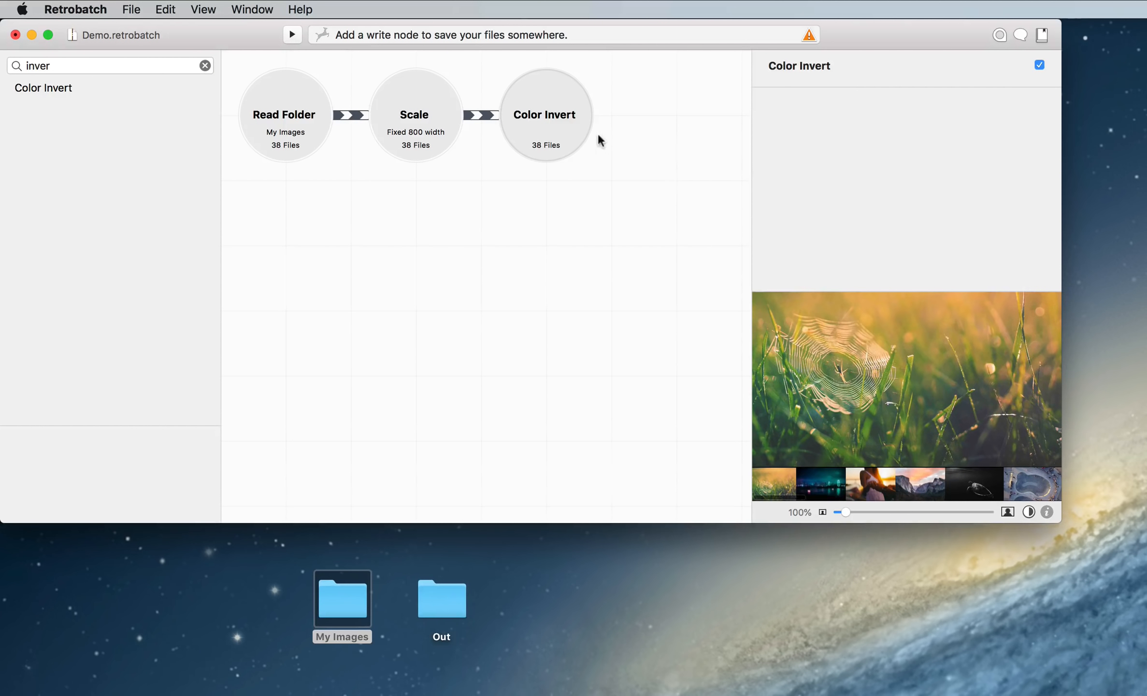
- Swap Color Invert for a Write Images step converting to HEIC in Out, then run it
{"action": "left_click", "coordinate": [545, 114]}
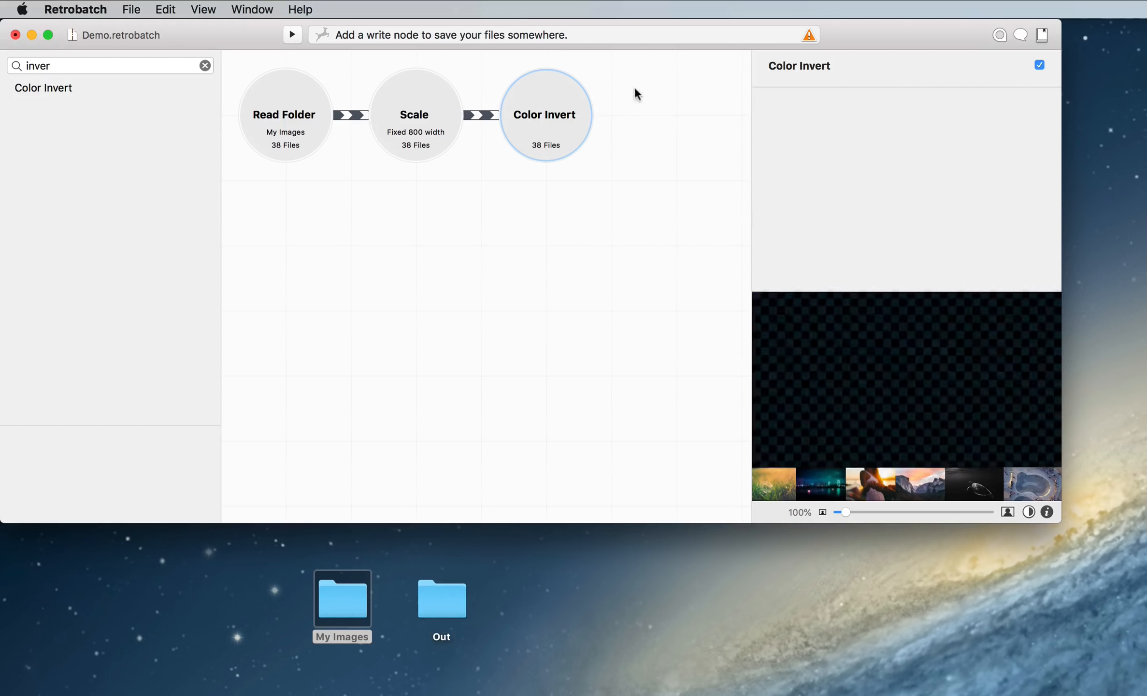
{"action": "key", "text": "Delete"}
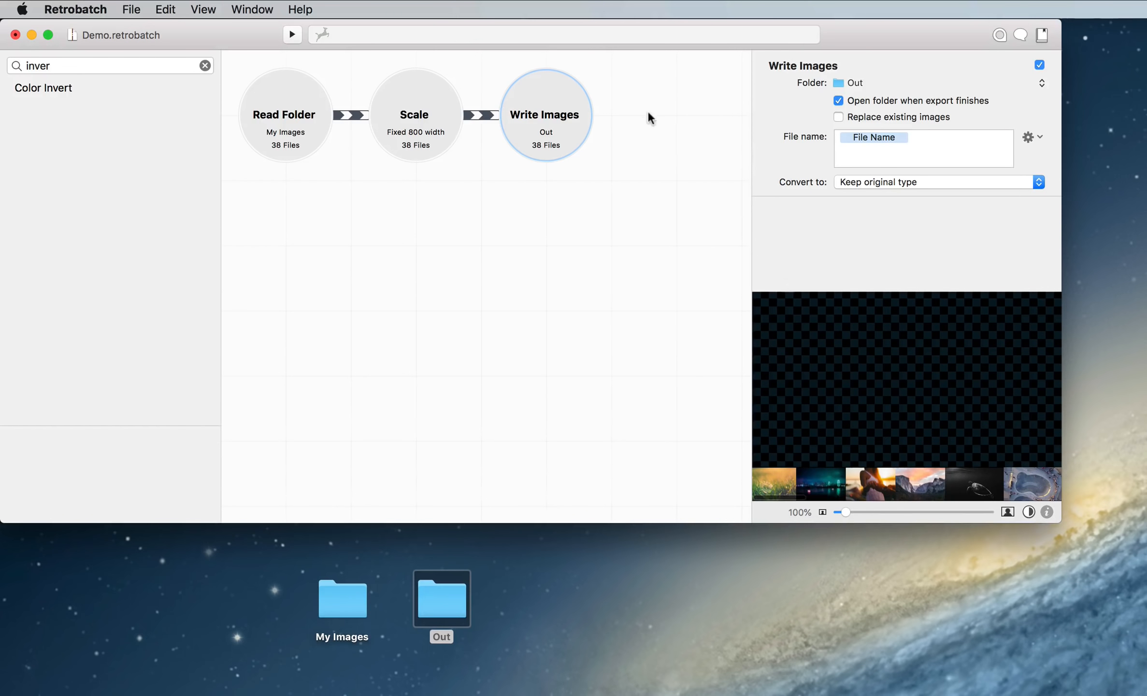
{"action": "mouse_move", "coordinate": [892, 122]}
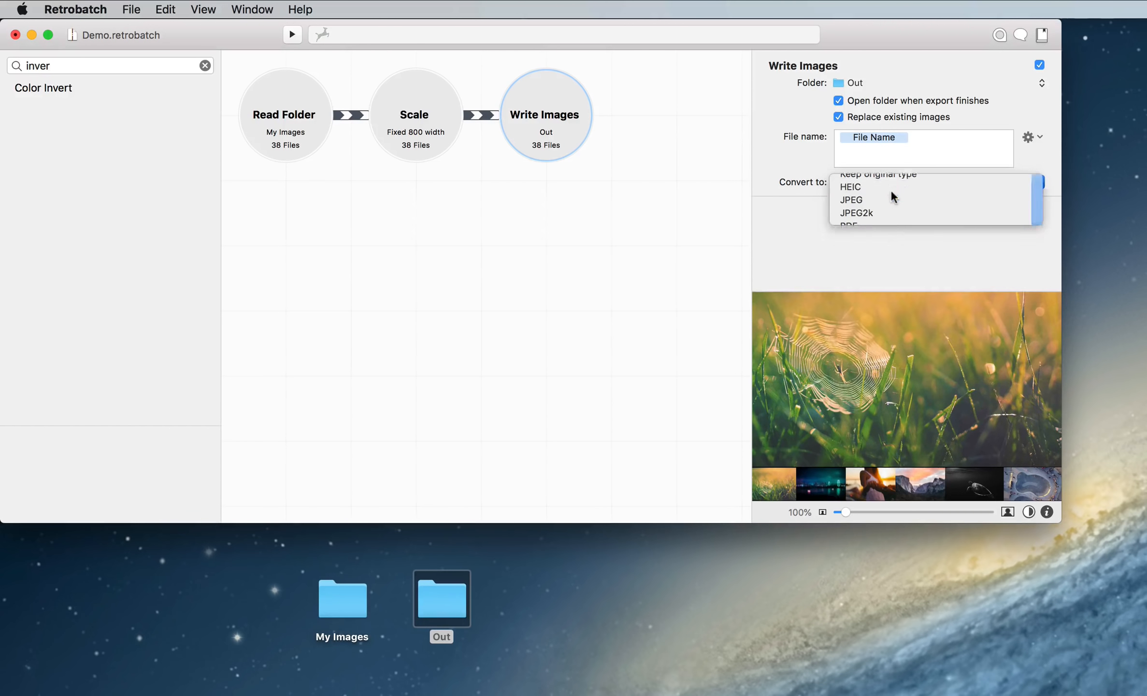
{"action": "left_click", "coordinate": [850, 187]}
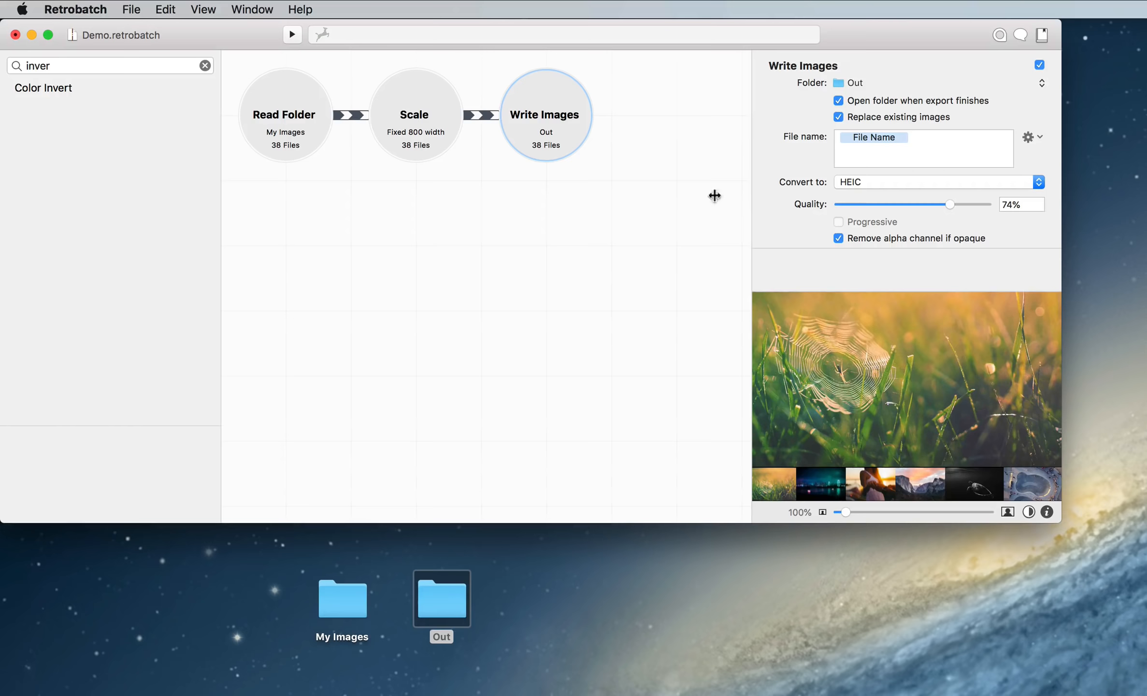
{"action": "left_click", "coordinate": [292, 34]}
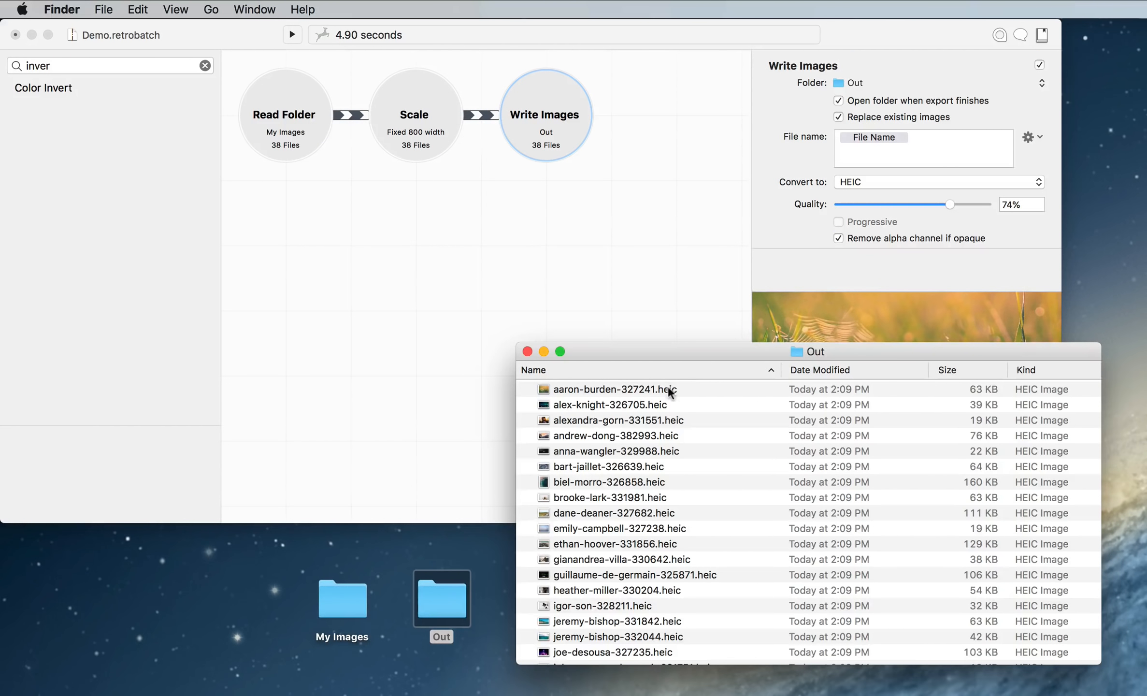
- Open aaron-burden-327241.heic from Out to verify 800×600, then return to Retrobatch
{"action": "double_click", "coordinate": [613, 388]}
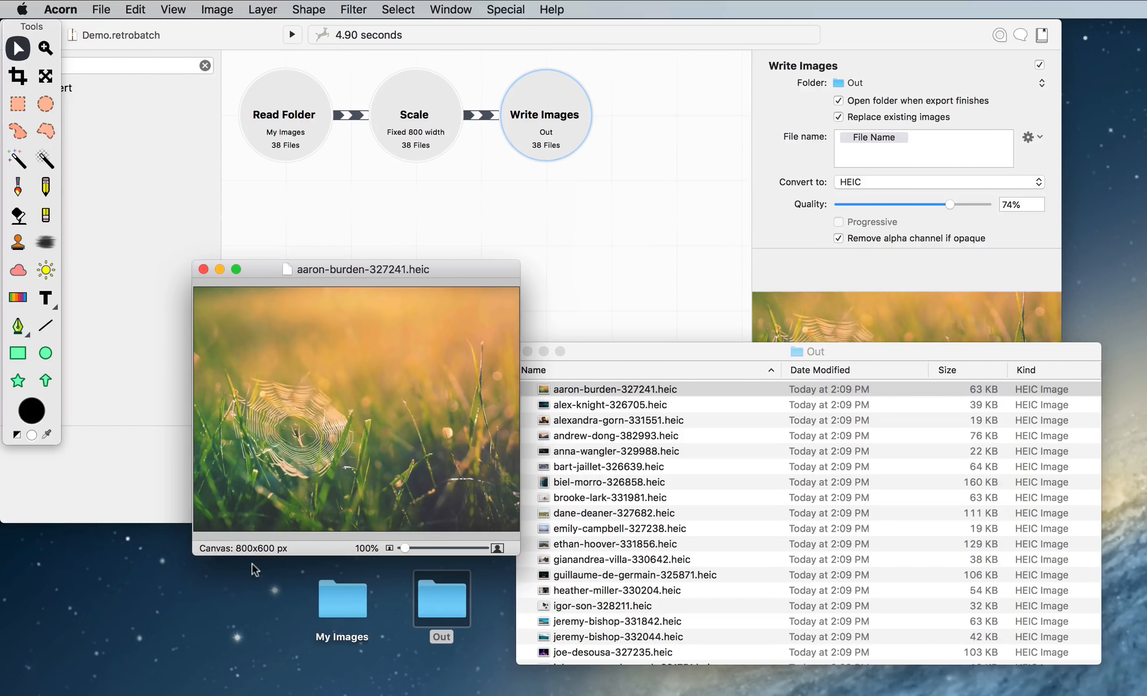
{"action": "left_click", "coordinate": [615, 389]}
{"action": "type", "text": "re"}
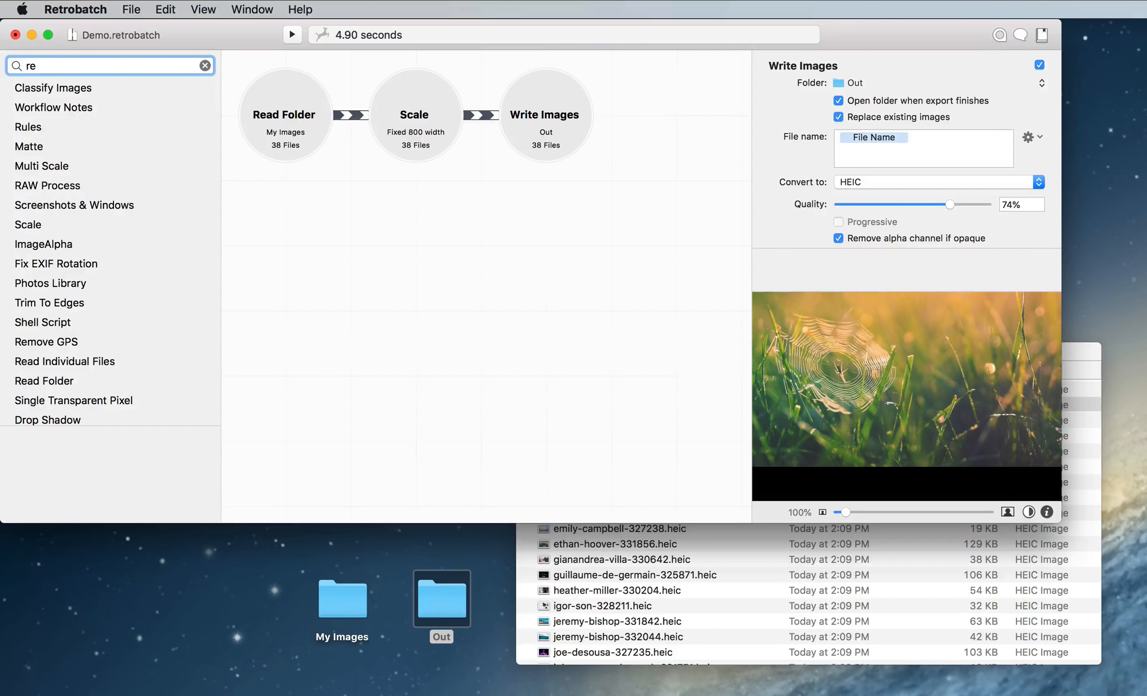
- Add a second Scale node off Read Folder at Fixed Width 1600, feeding Write Images to Out
{"action": "type", "text": "s"}
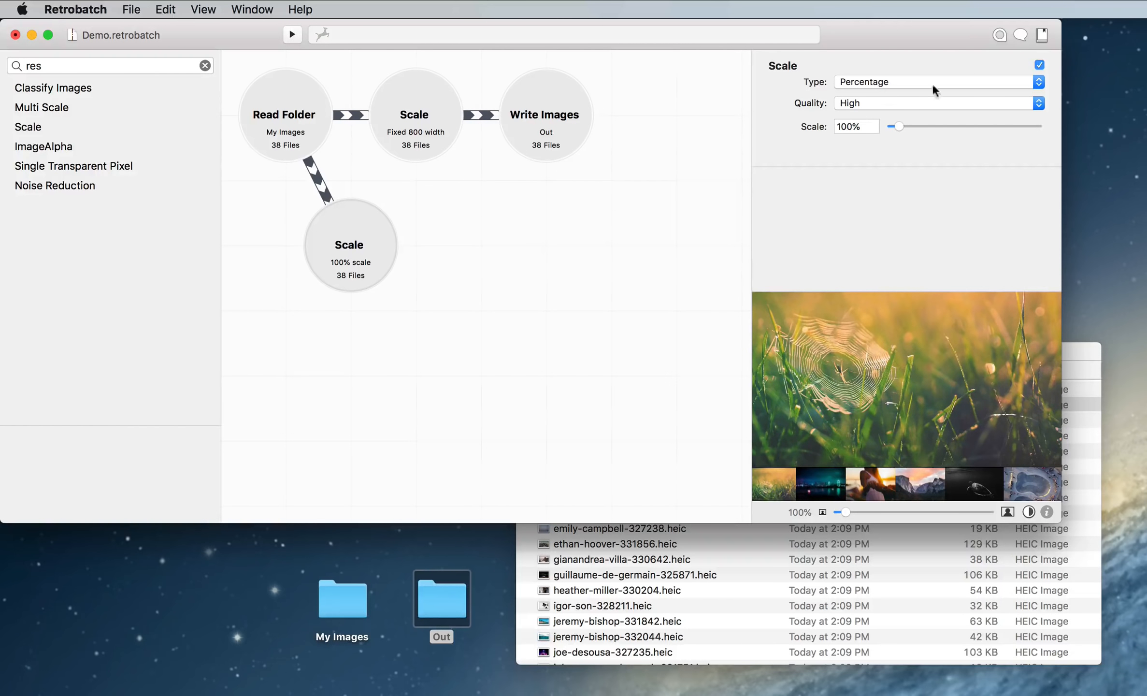
{"action": "left_click", "coordinate": [937, 81]}
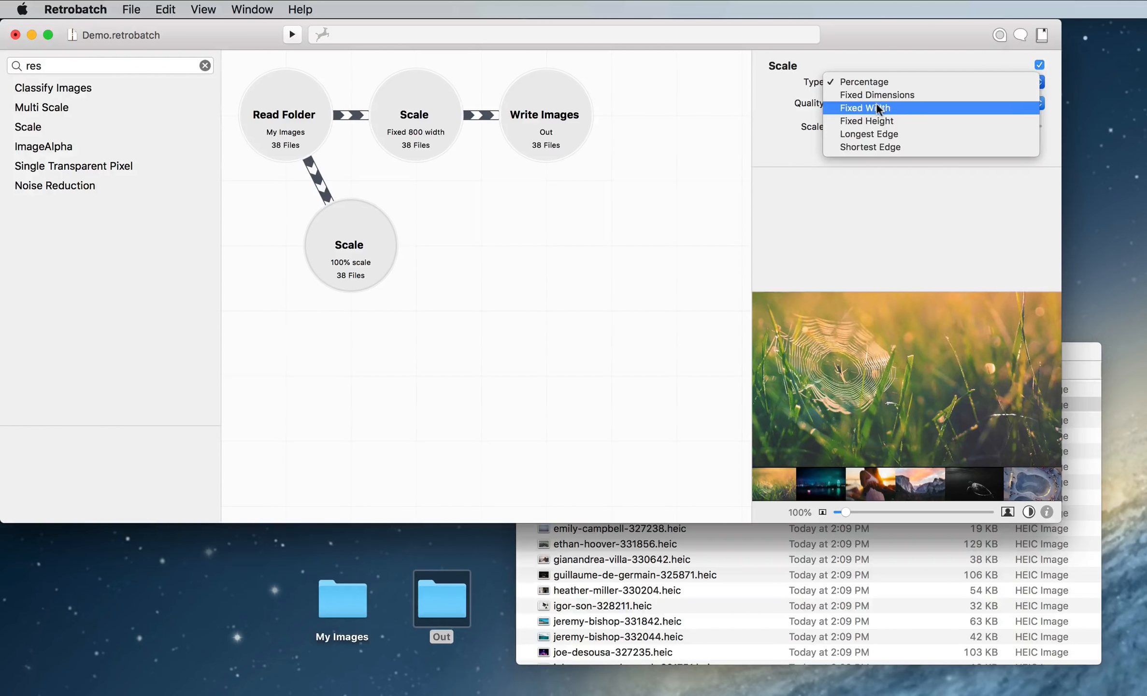
{"action": "left_click", "coordinate": [865, 108]}
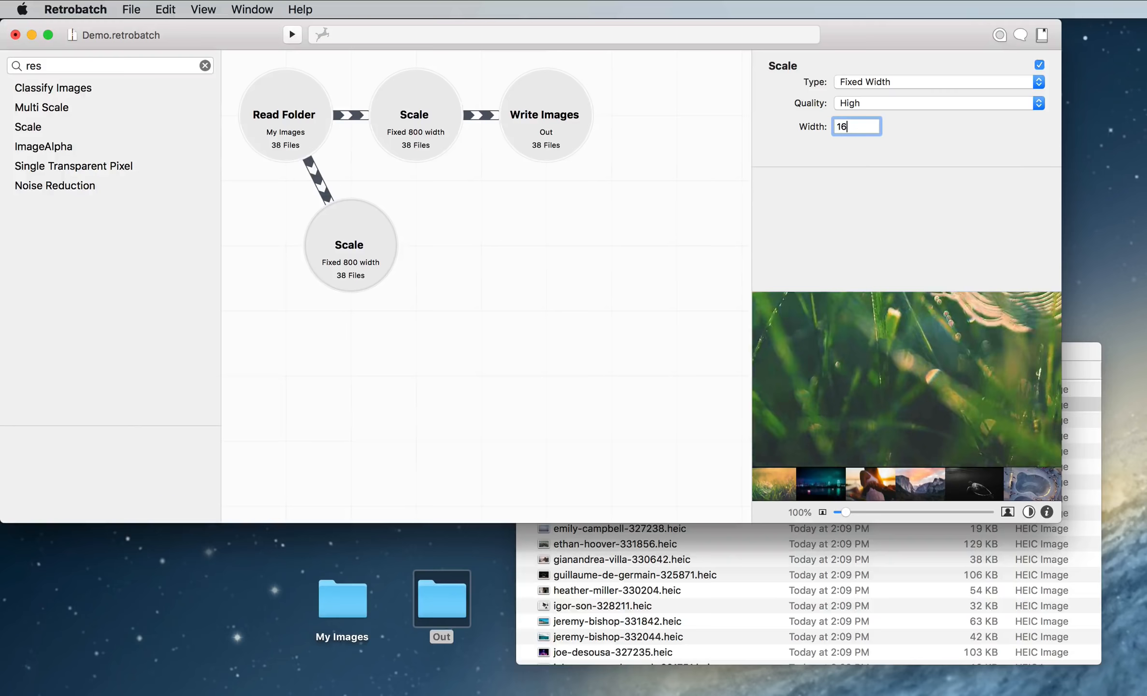
{"action": "type", "text": "00"}
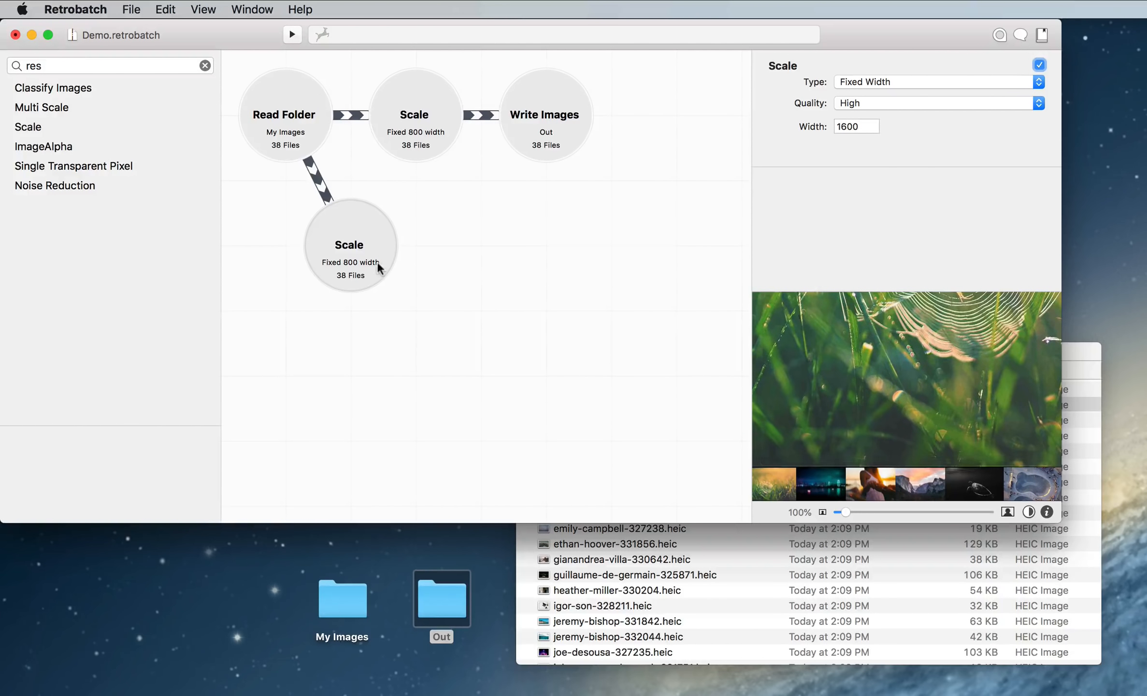
{"action": "left_click", "coordinate": [481, 245]}
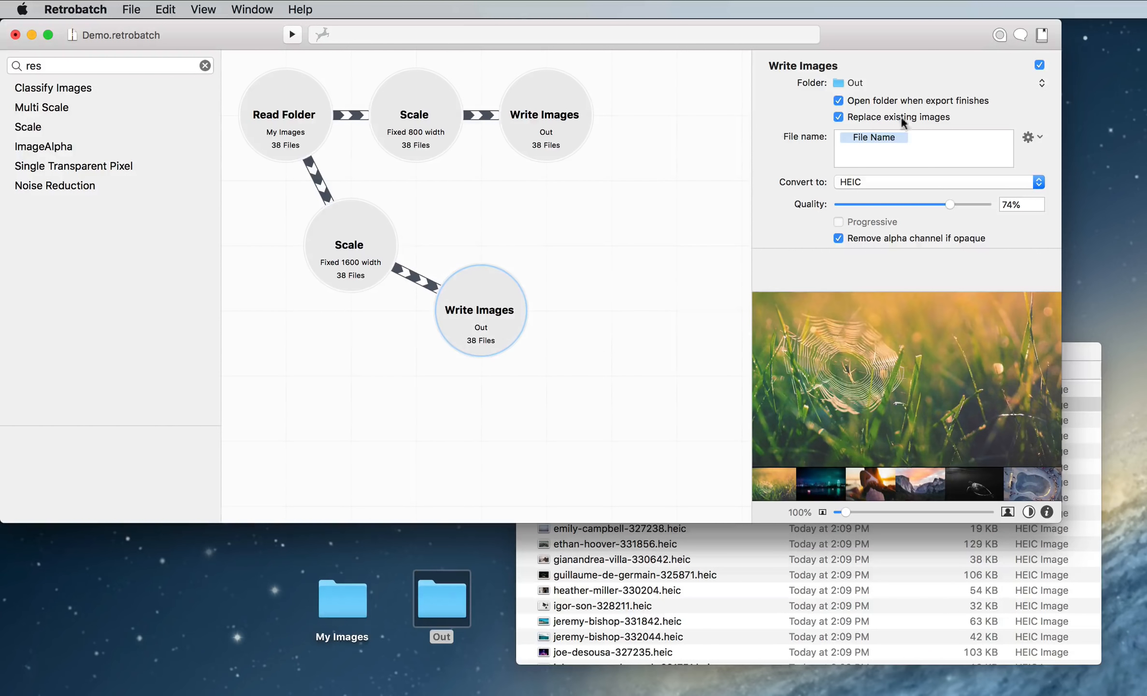
{"action": "left_click", "coordinate": [1028, 136]}
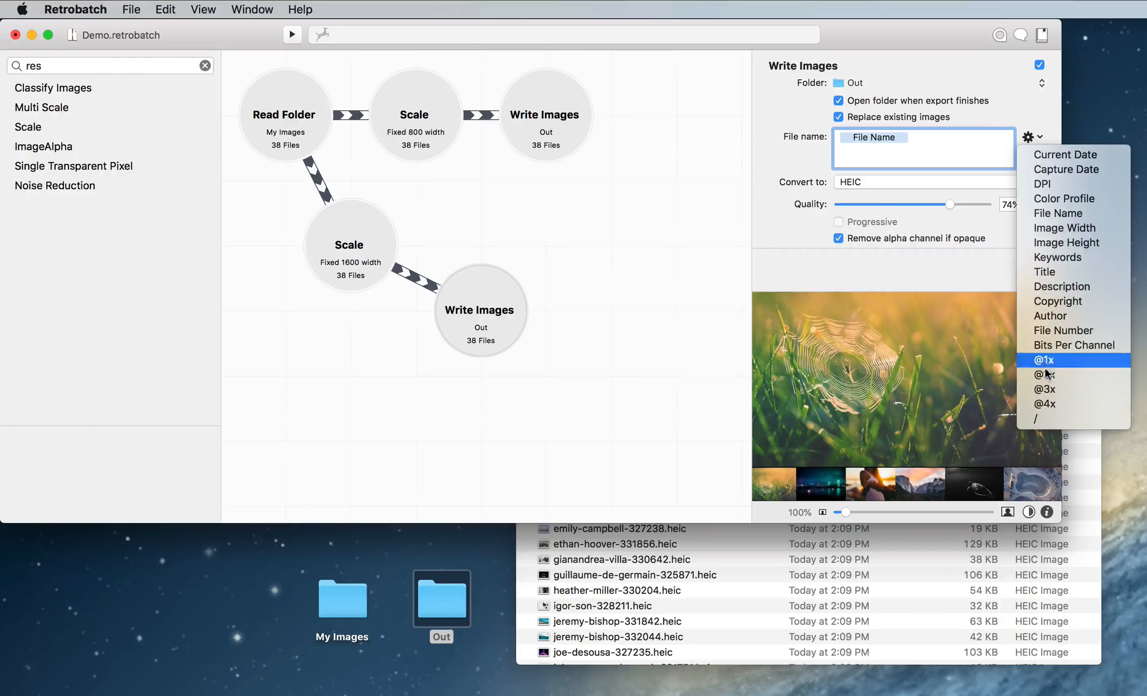
{"action": "left_click", "coordinate": [1044, 374]}
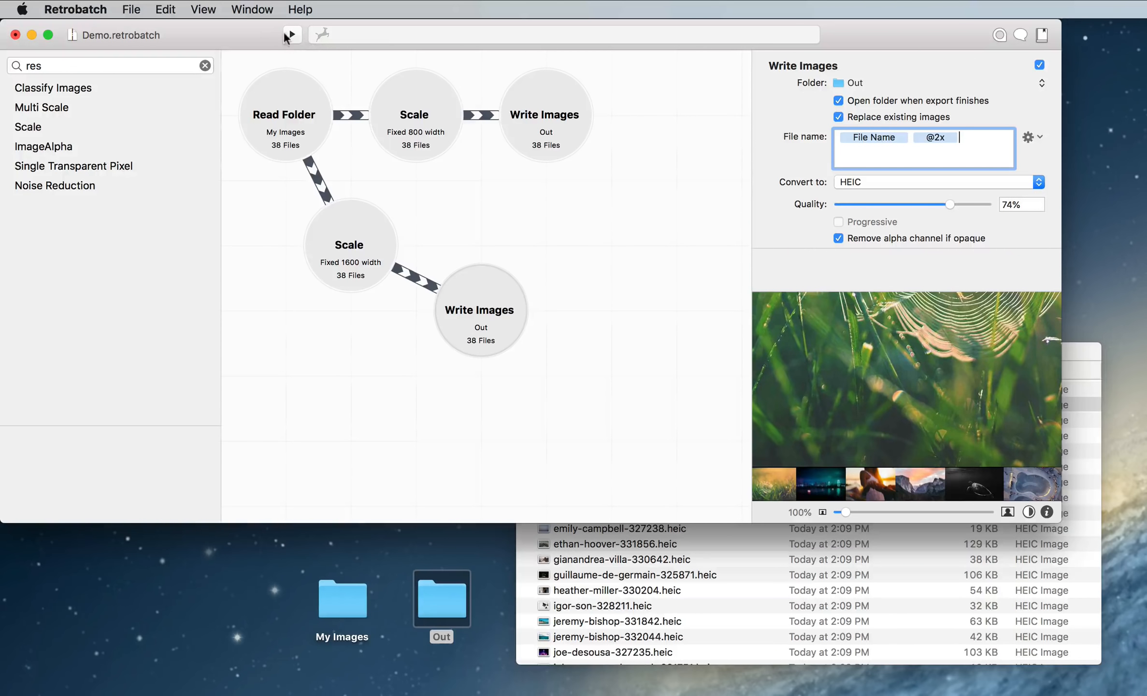
{"action": "left_click", "coordinate": [291, 34]}
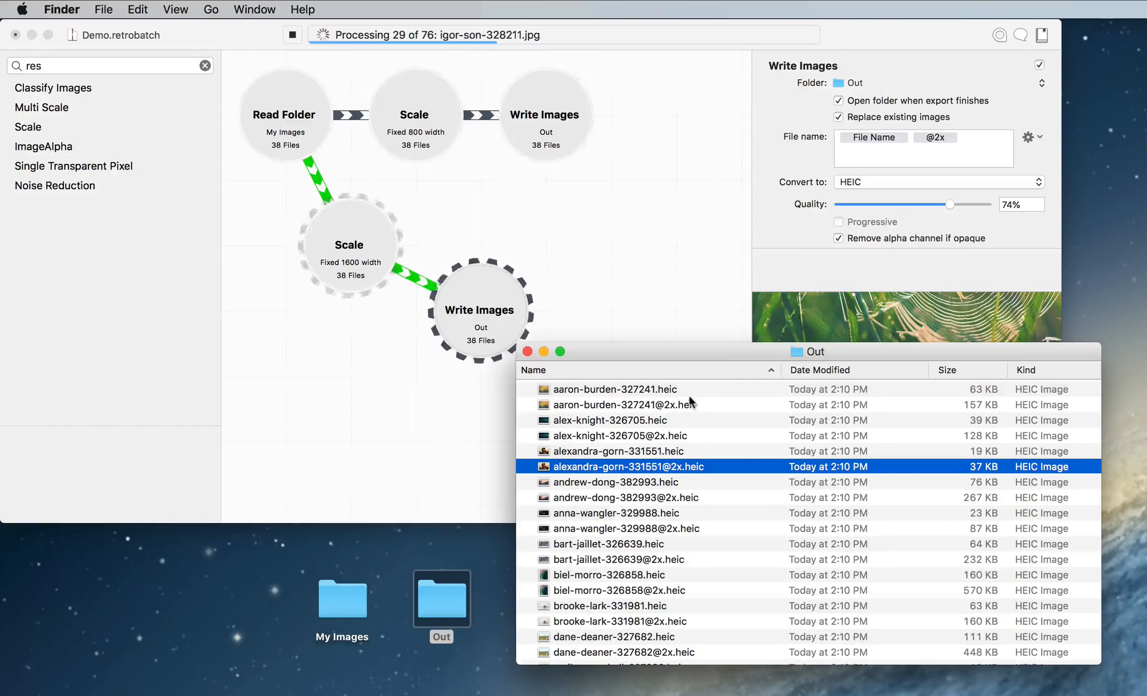
{"action": "double_click", "coordinate": [616, 404]}
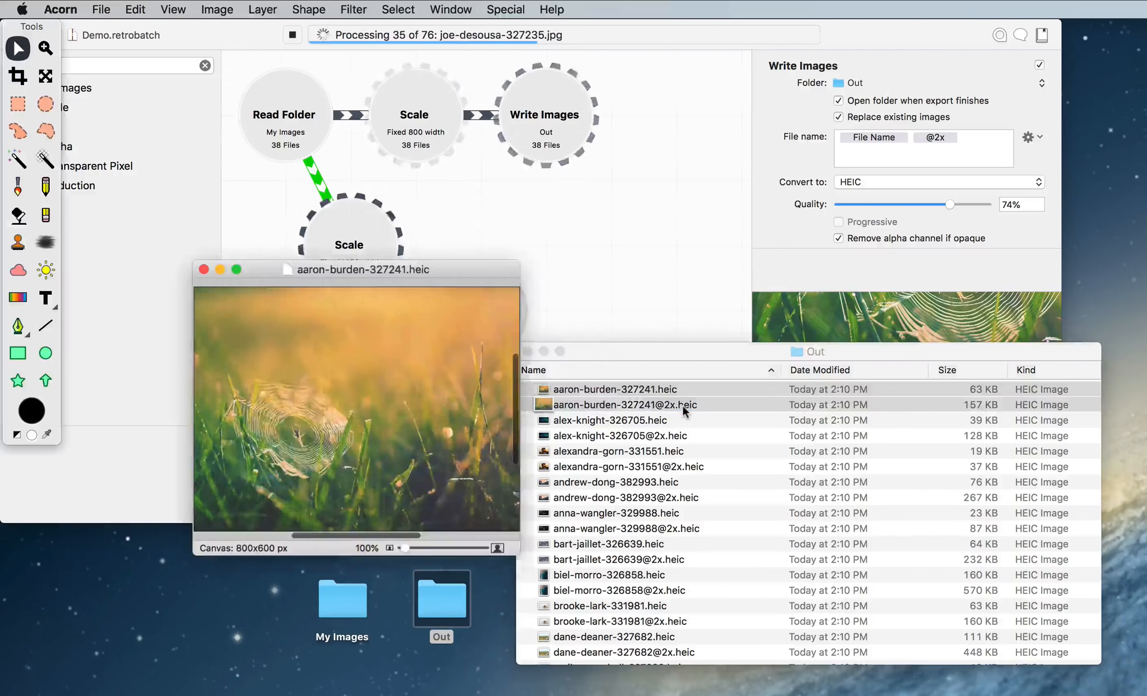
{"action": "double_click", "coordinate": [622, 405]}
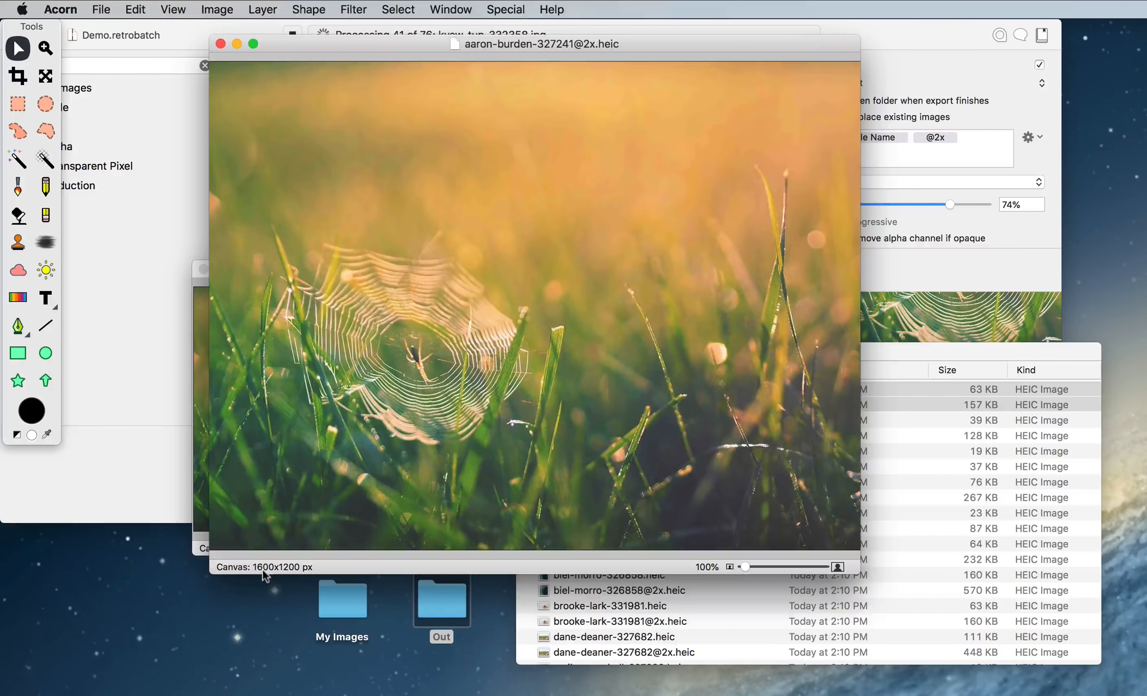